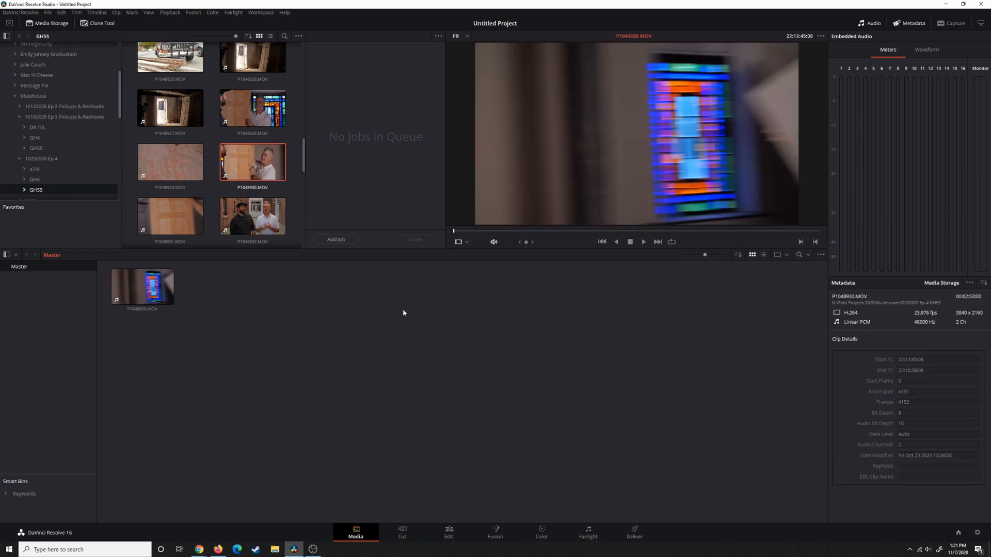
# - Add P1048932.MOV to the media pool and create Timeline 1 from both selected clips
pyautogui.click(252, 216)
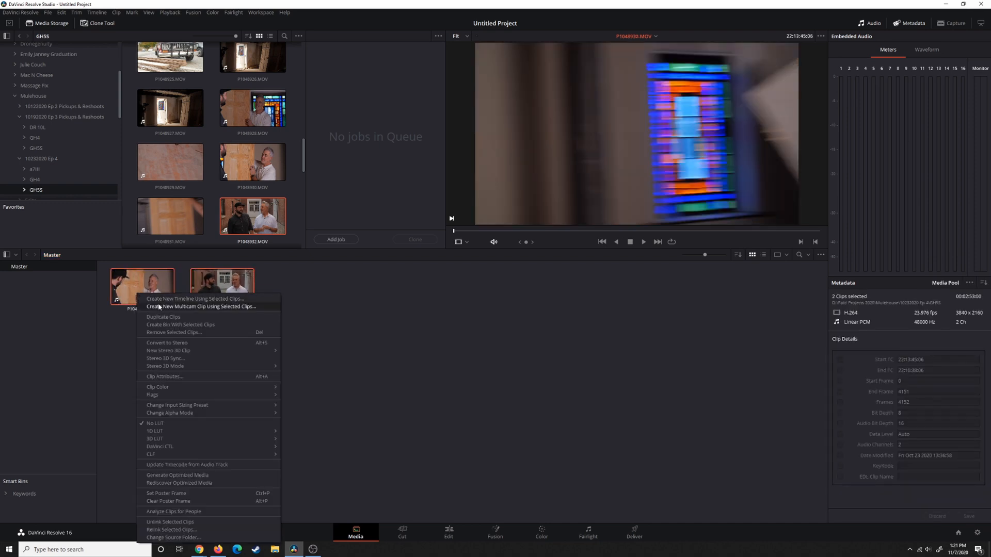
pyautogui.click(194, 300)
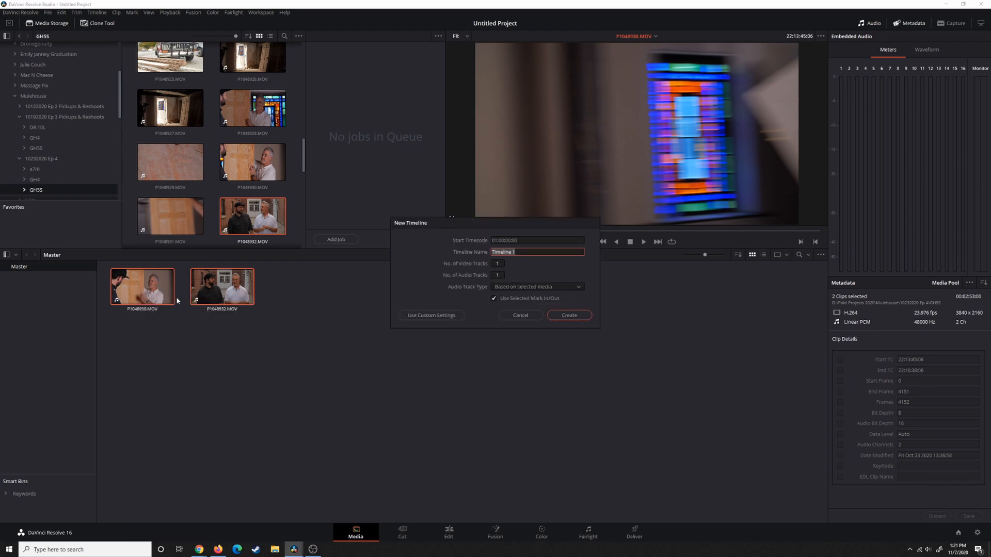
pyautogui.click(569, 316)
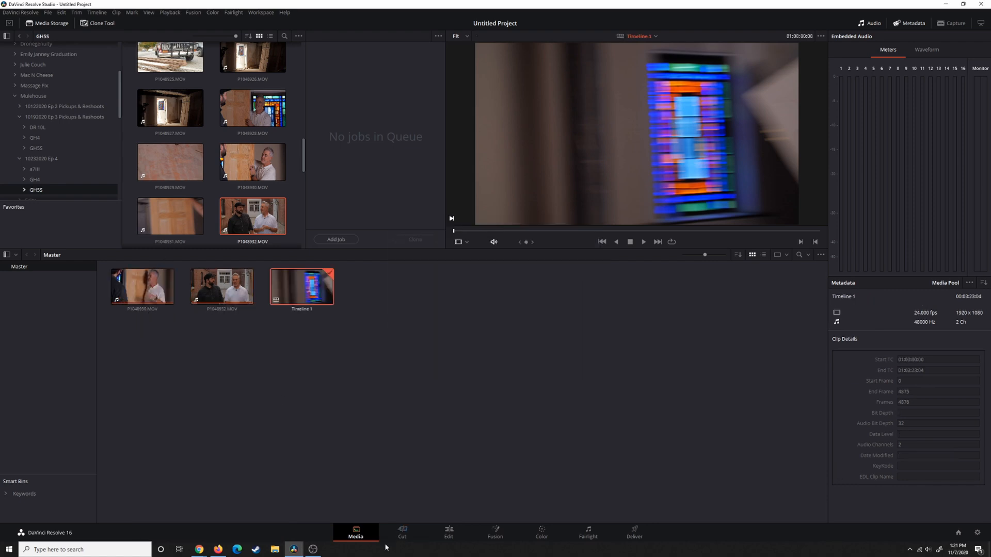
# - Switch to the Edit page to work on Timeline 1
pyautogui.click(448, 532)
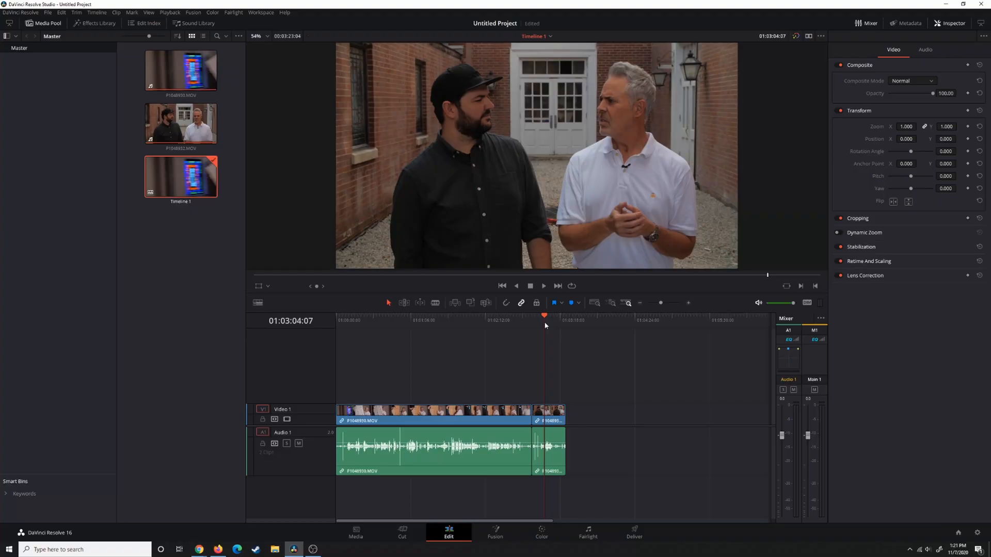
pyautogui.moveTo(573, 194)
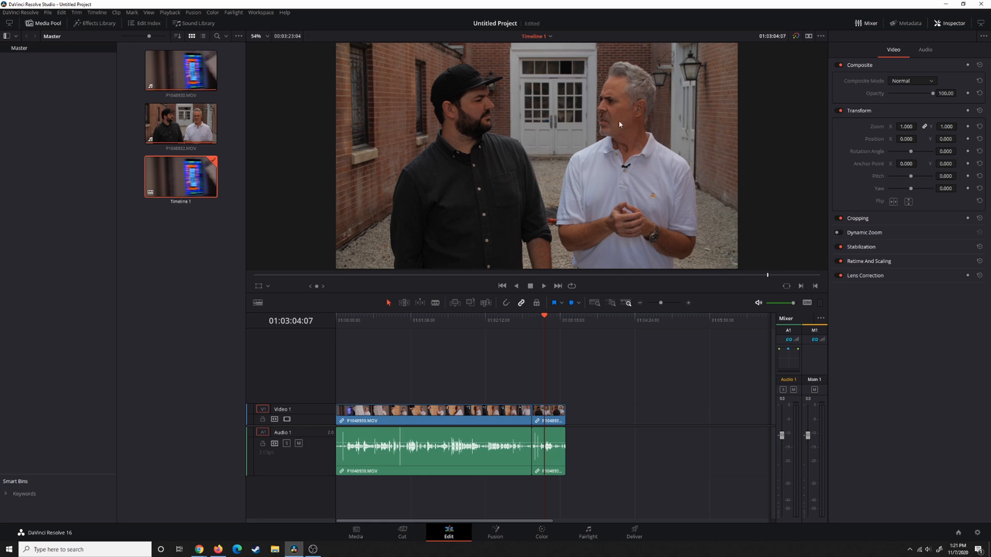
pyautogui.moveTo(476, 120)
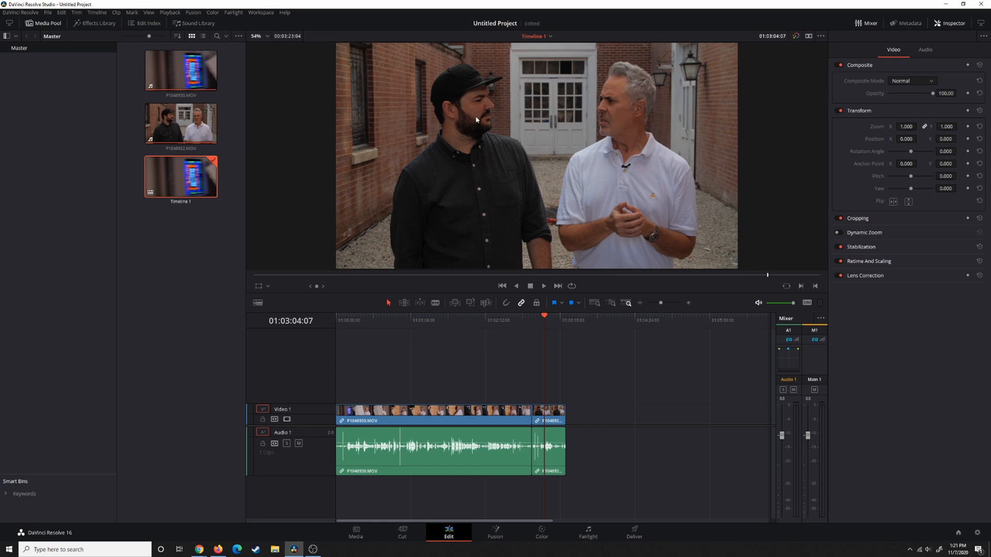
pyautogui.moveTo(594, 260)
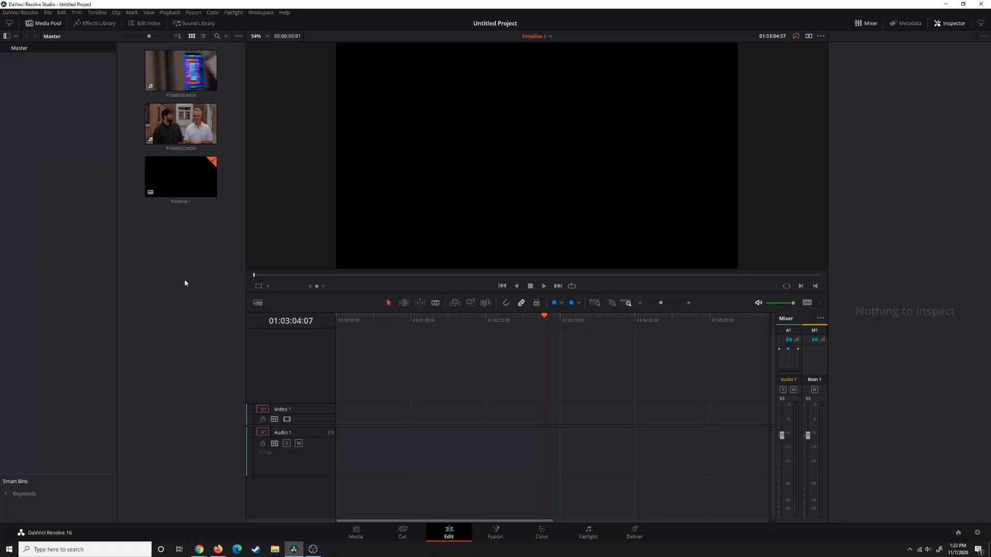
# - Select both interview clips in the media pool and bring up their Clip Attributes
pyautogui.click(174, 128)
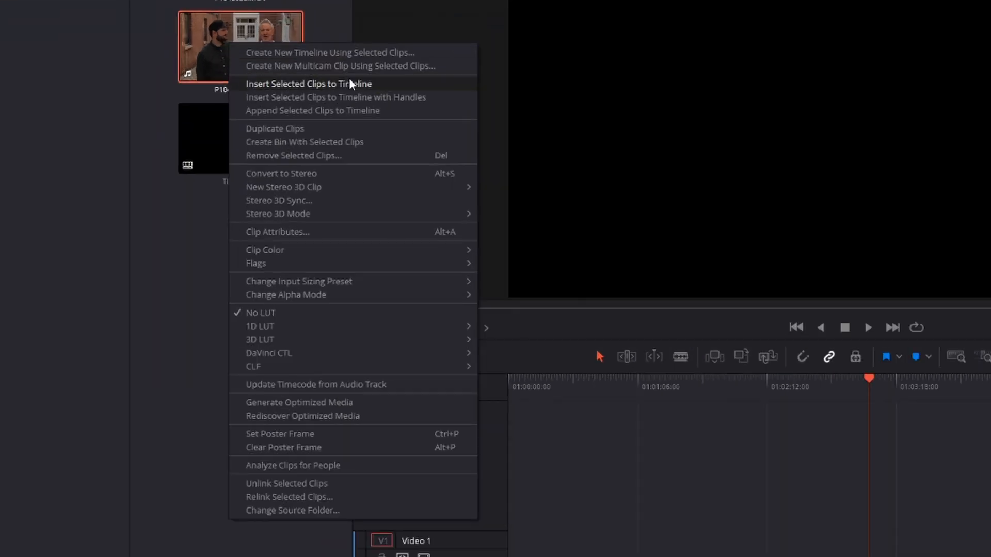
pyautogui.moveTo(313, 234)
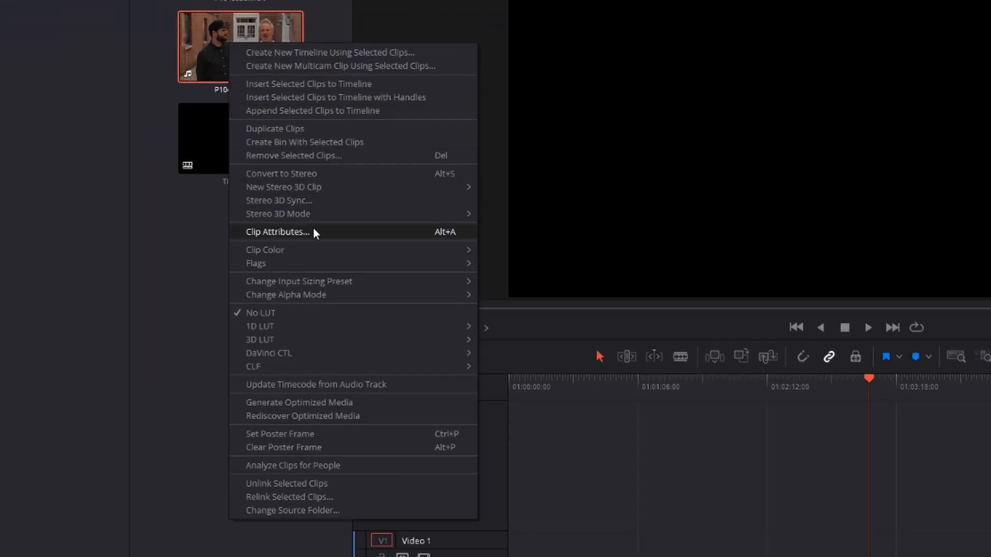
pyautogui.click(278, 231)
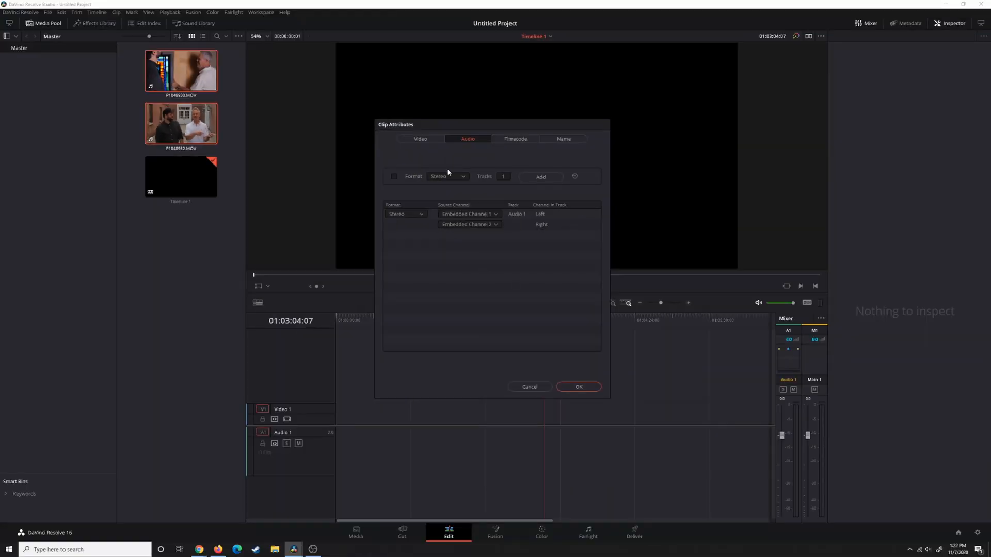
# - In the Audio attributes, set the format to Mono and make the first track Mono
pyautogui.click(420, 139)
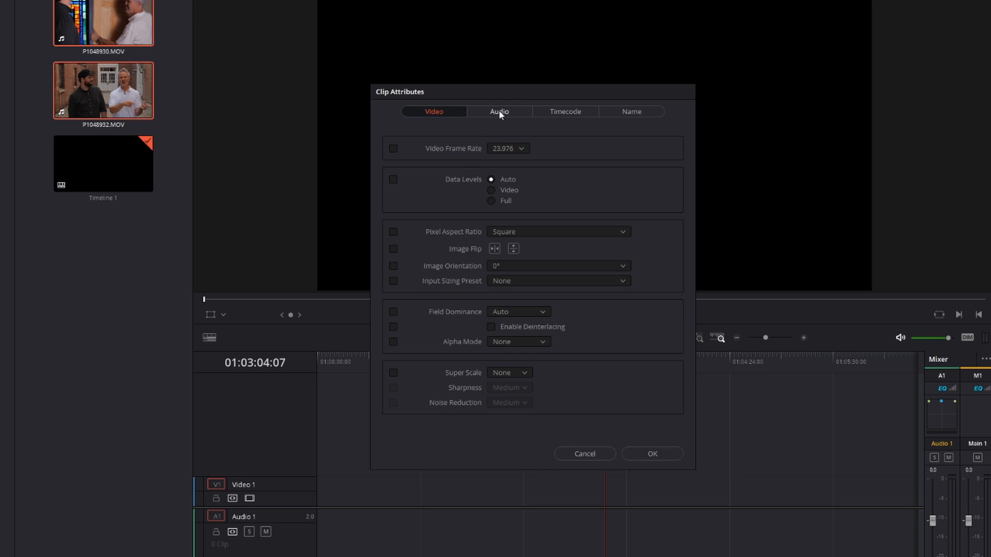
pyautogui.click(499, 111)
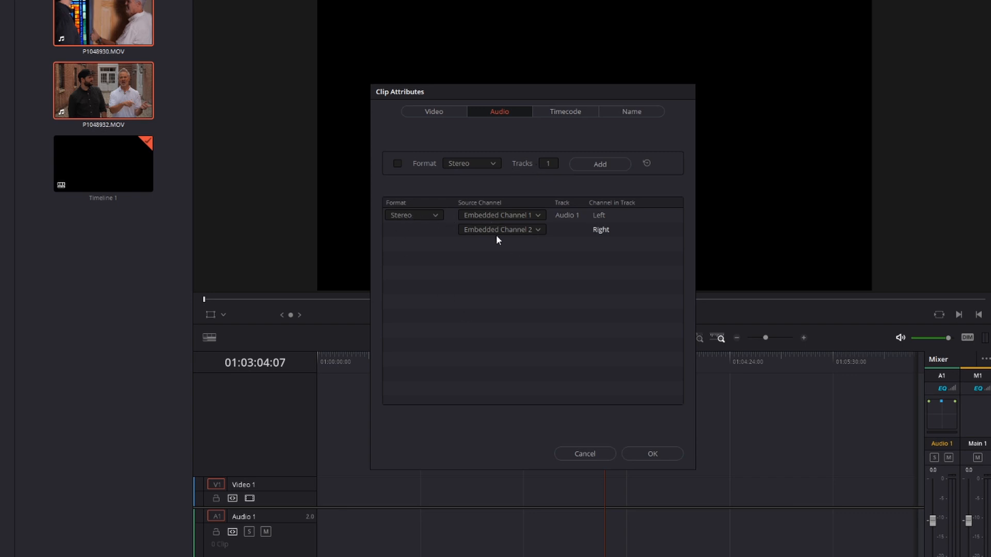
pyautogui.moveTo(517, 233)
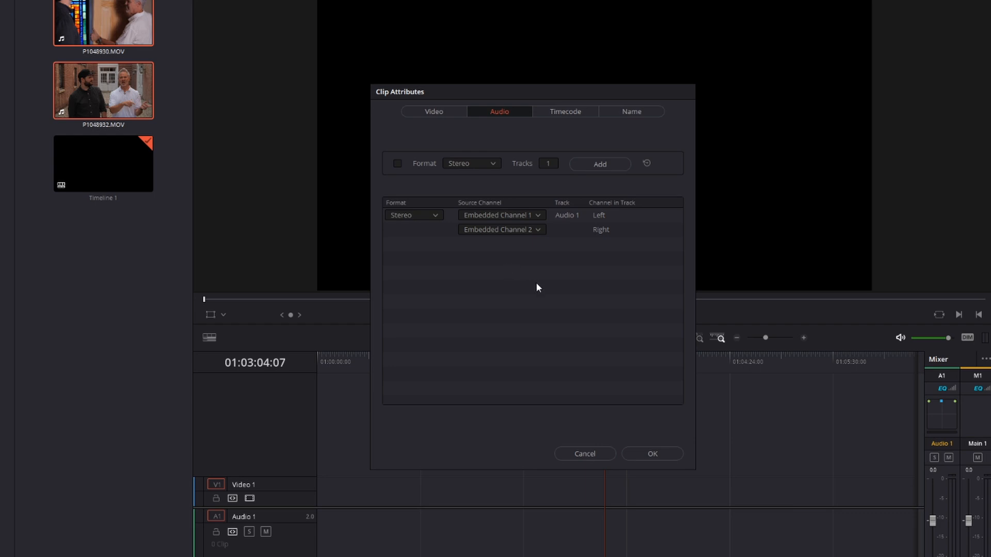
pyautogui.moveTo(578, 289)
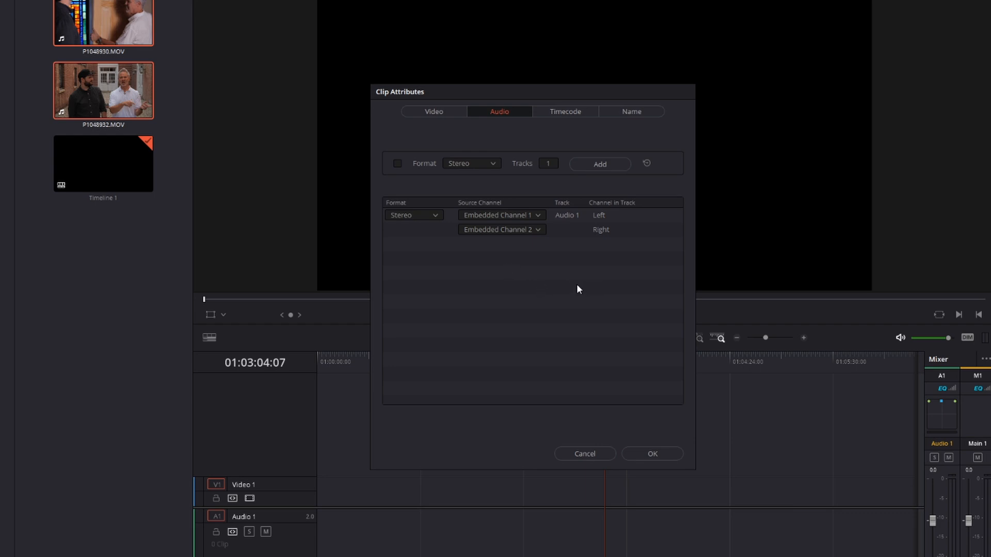
pyautogui.moveTo(489, 164)
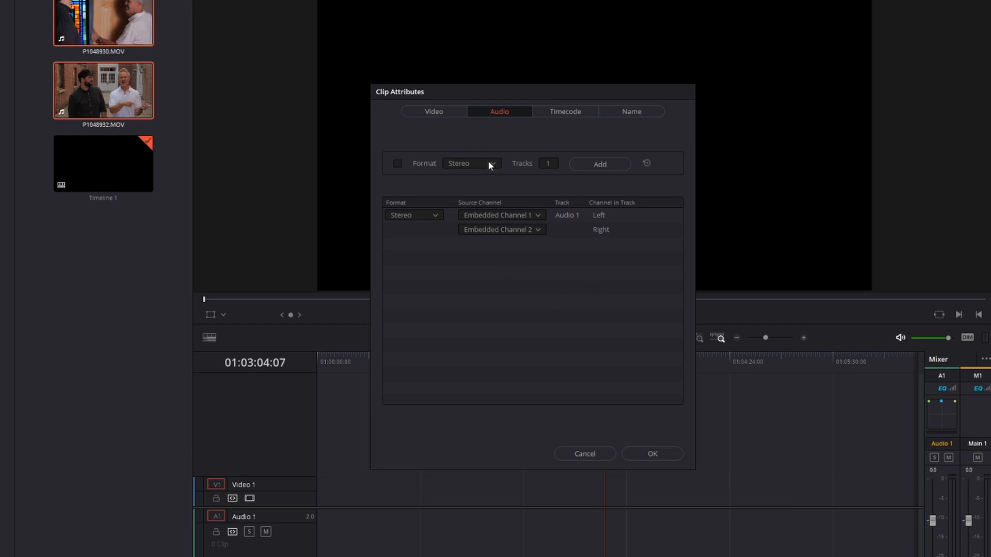
pyautogui.click(472, 163)
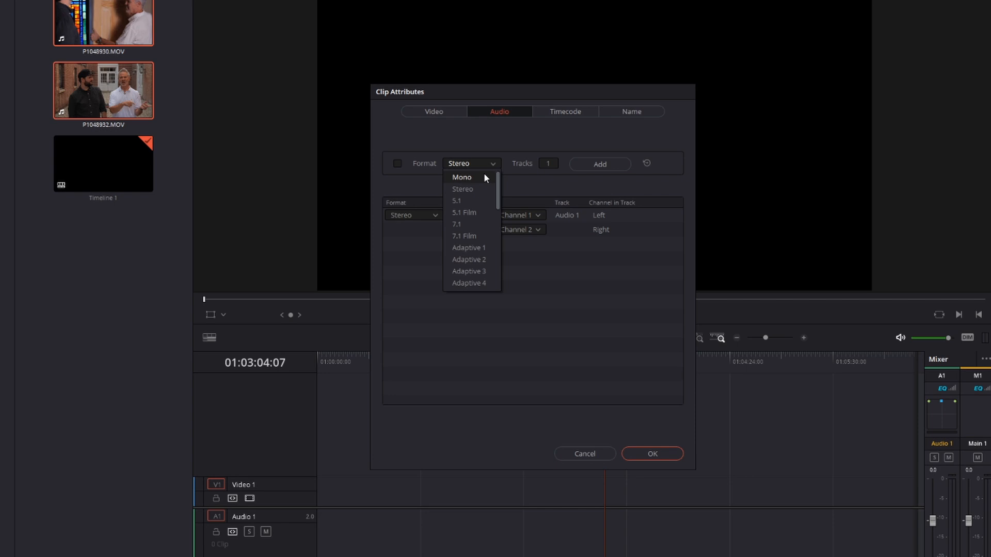
pyautogui.click(462, 178)
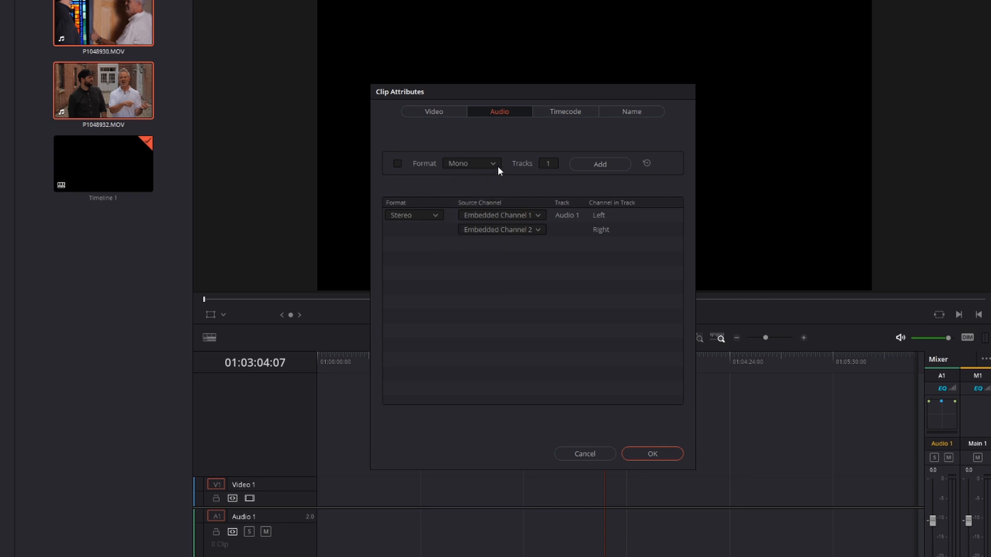
pyautogui.click(413, 215)
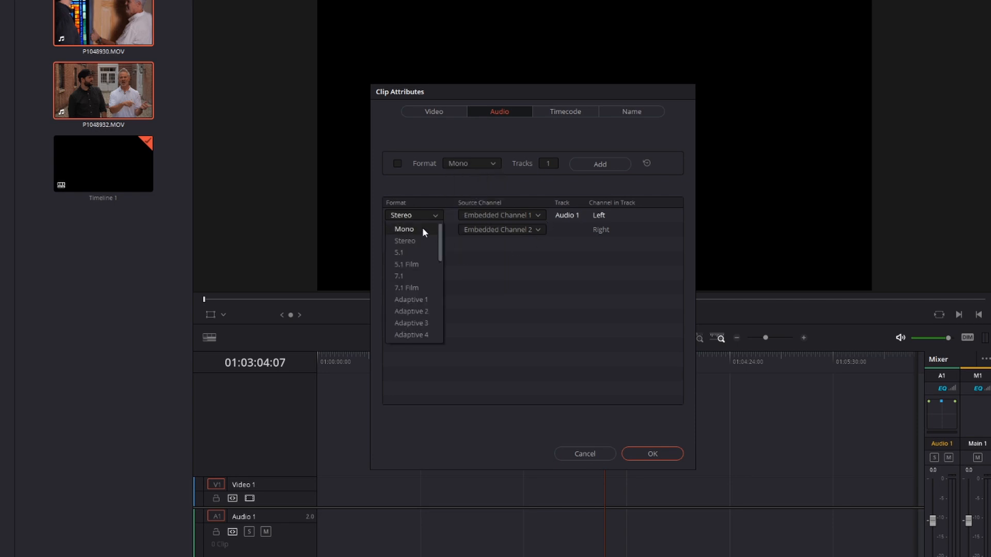
pyautogui.click(404, 229)
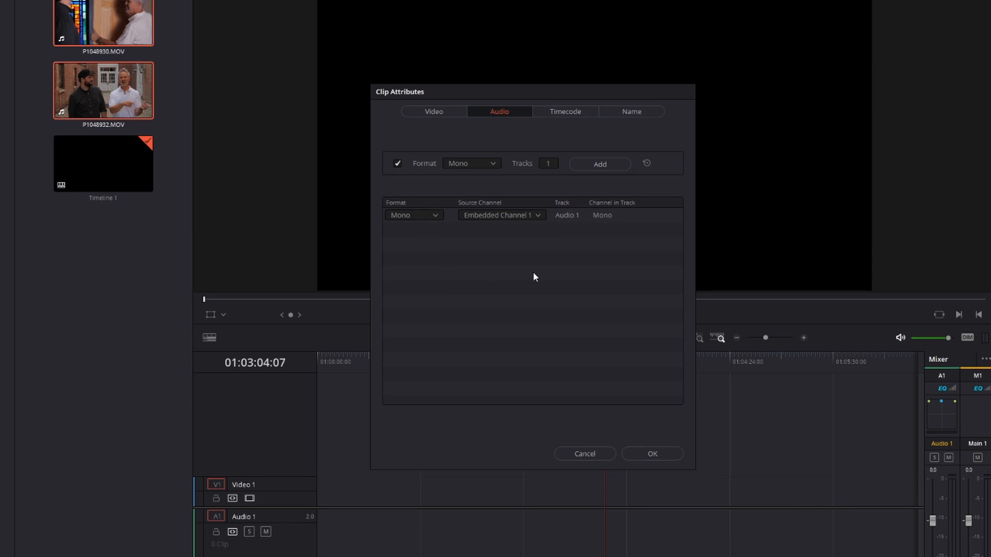
# - Add a second mono track Audio 2 fed from Embedded Channel 2
pyautogui.click(600, 164)
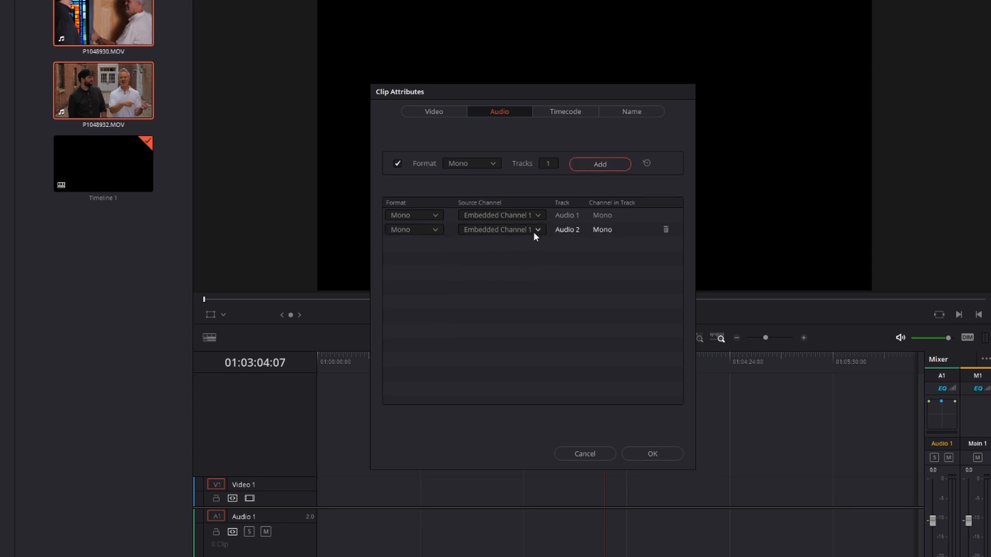
pyautogui.click(502, 230)
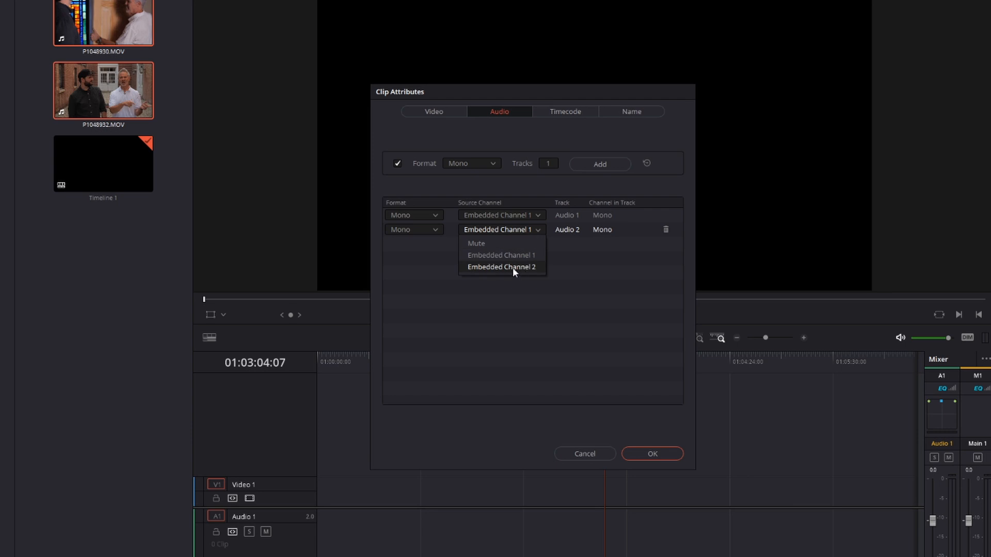
pyautogui.click(502, 266)
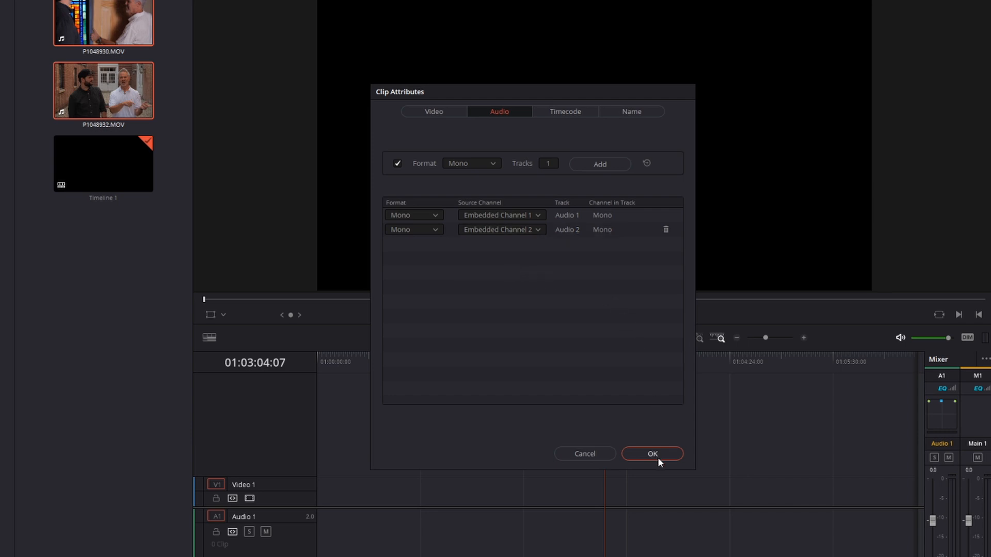
# - Apply the two-mono setup, put the clips on the timeline and mute track A1 for playback
pyautogui.click(653, 454)
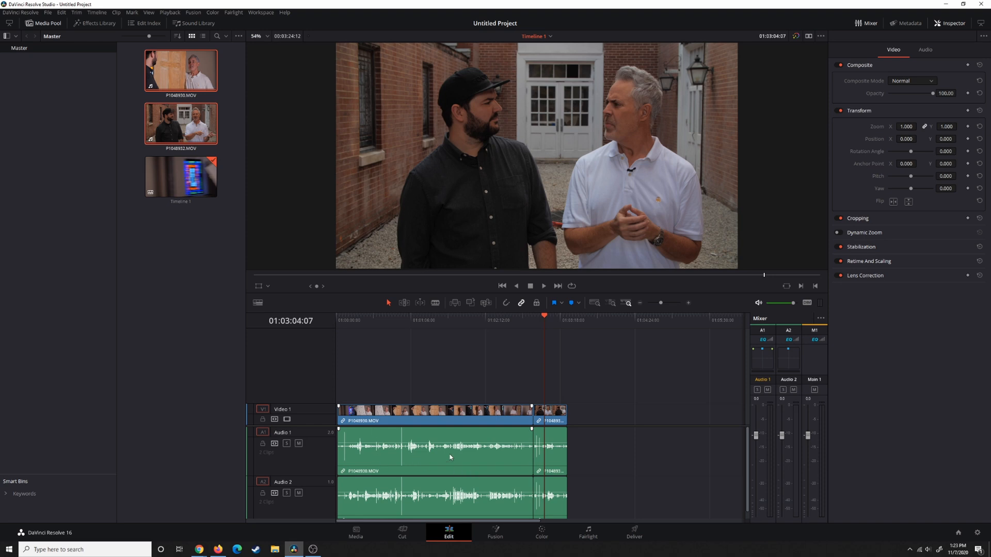
pyautogui.click(543, 286)
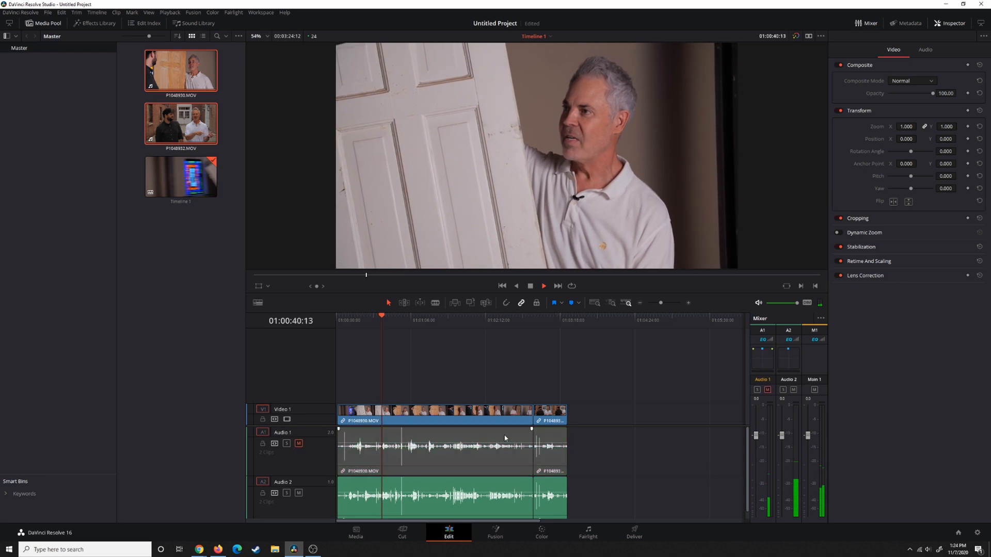
pyautogui.click(544, 286)
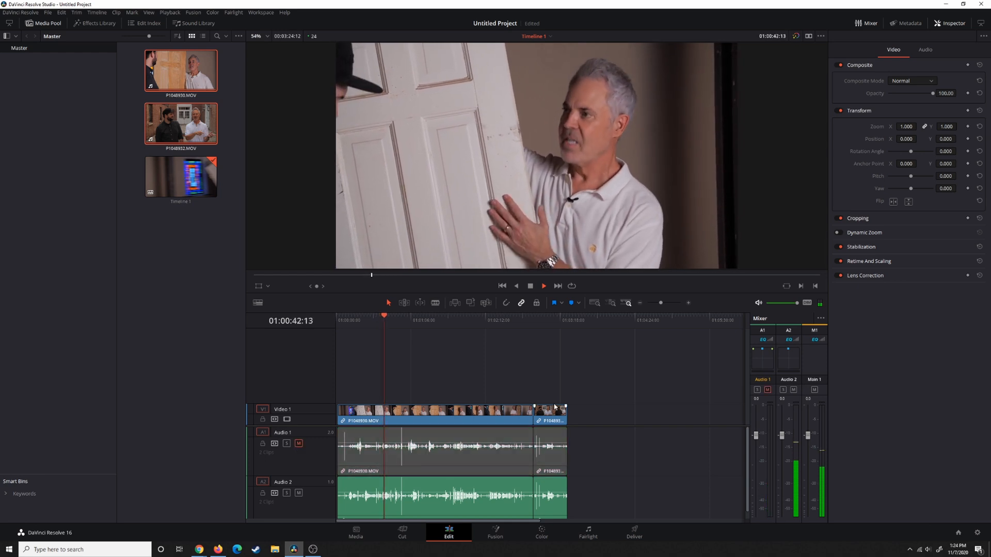
pyautogui.click(543, 286)
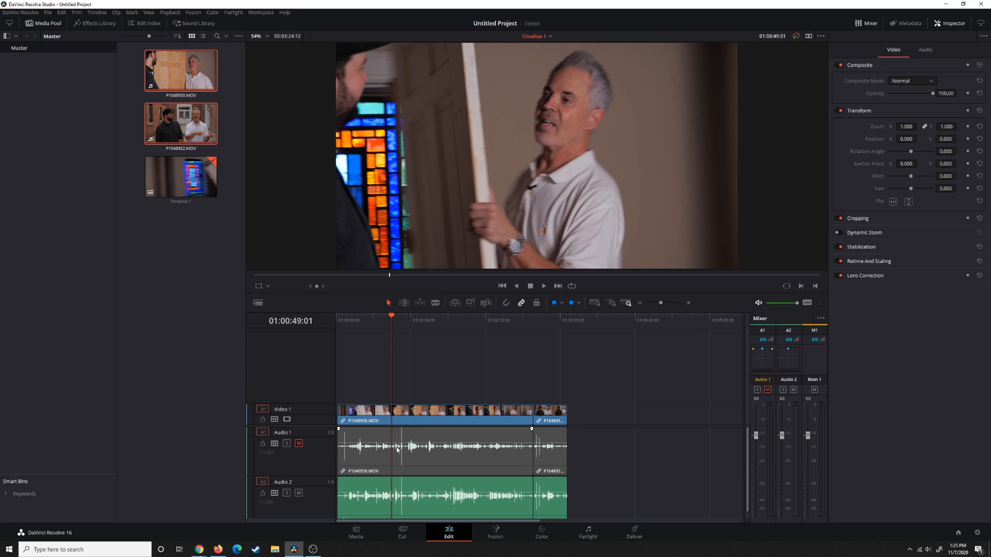
pyautogui.moveTo(368, 458)
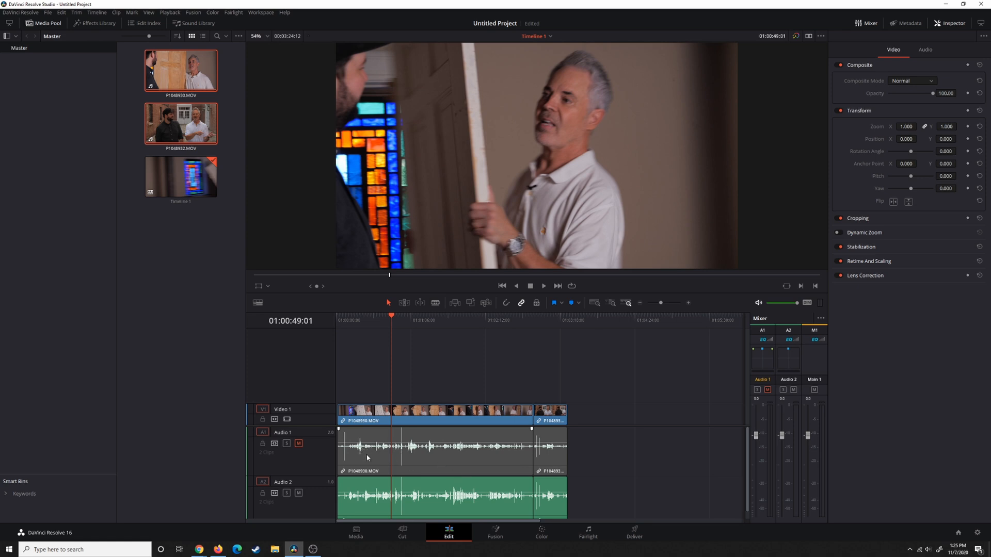
pyautogui.moveTo(398, 450)
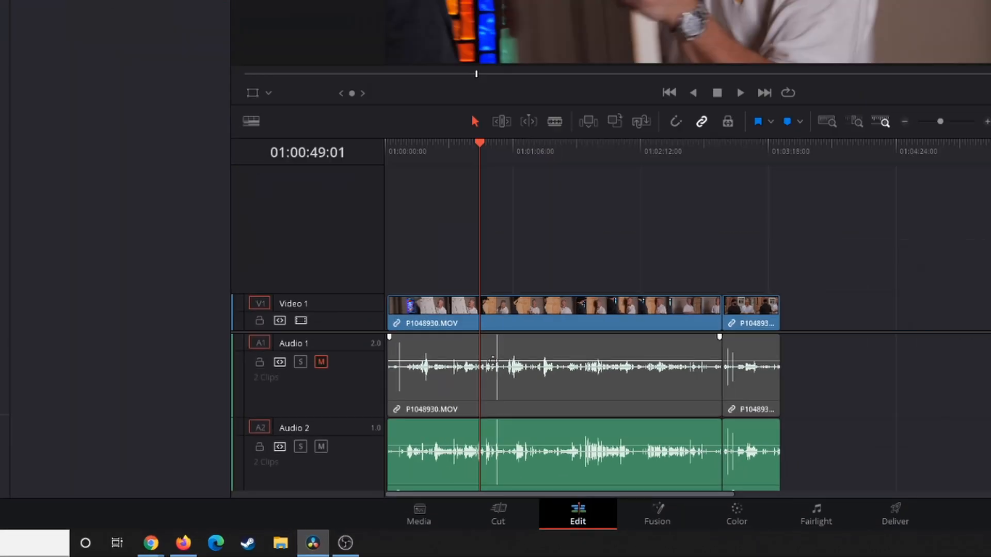
# - Add a volume keyframe on the Audio 1 clip to pull its early level down
pyautogui.click(484, 362)
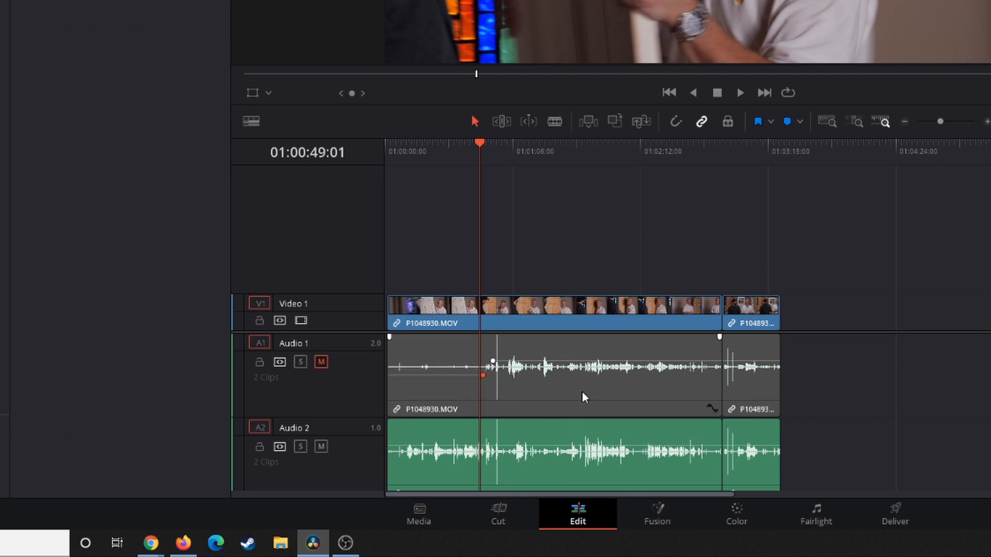
pyautogui.moveTo(614, 353)
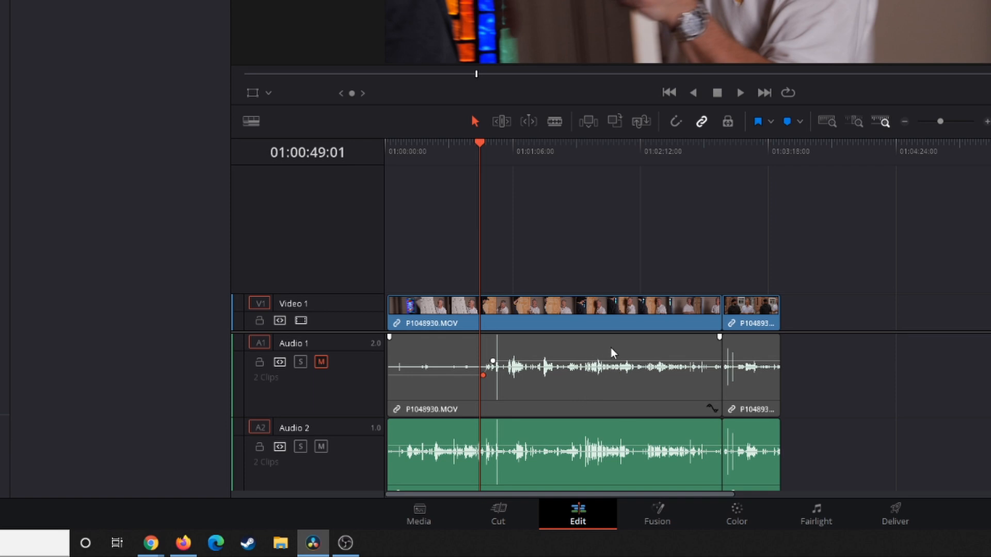
pyautogui.moveTo(696, 359)
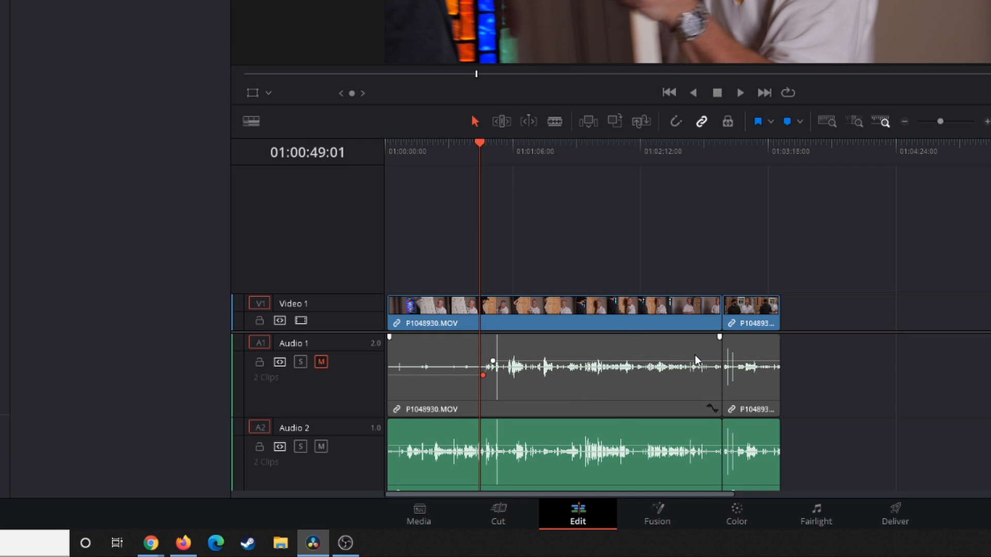